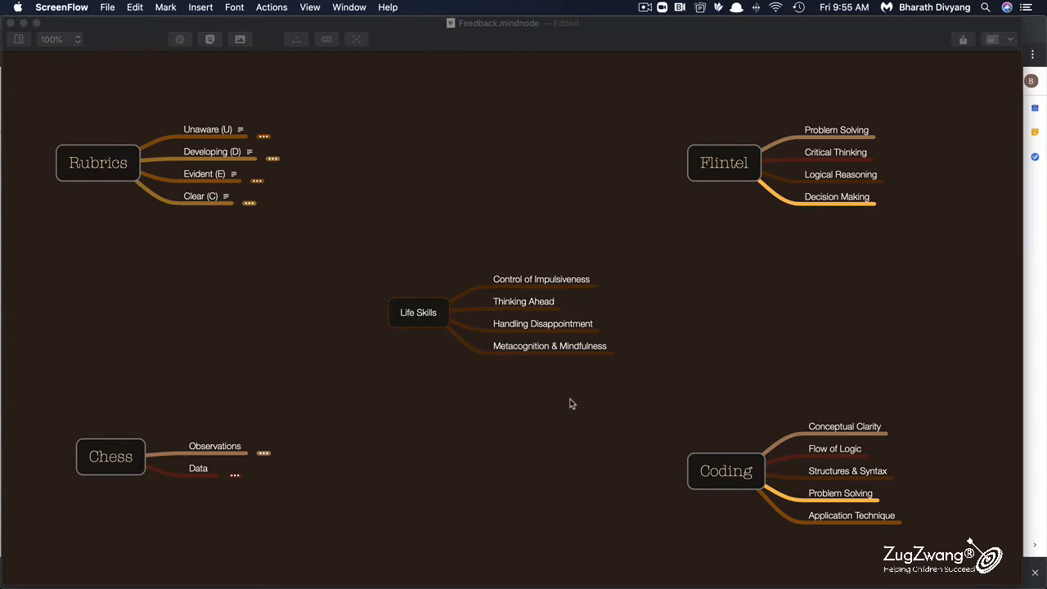
{"action": "mouse_move", "coordinate": [706, 177]}
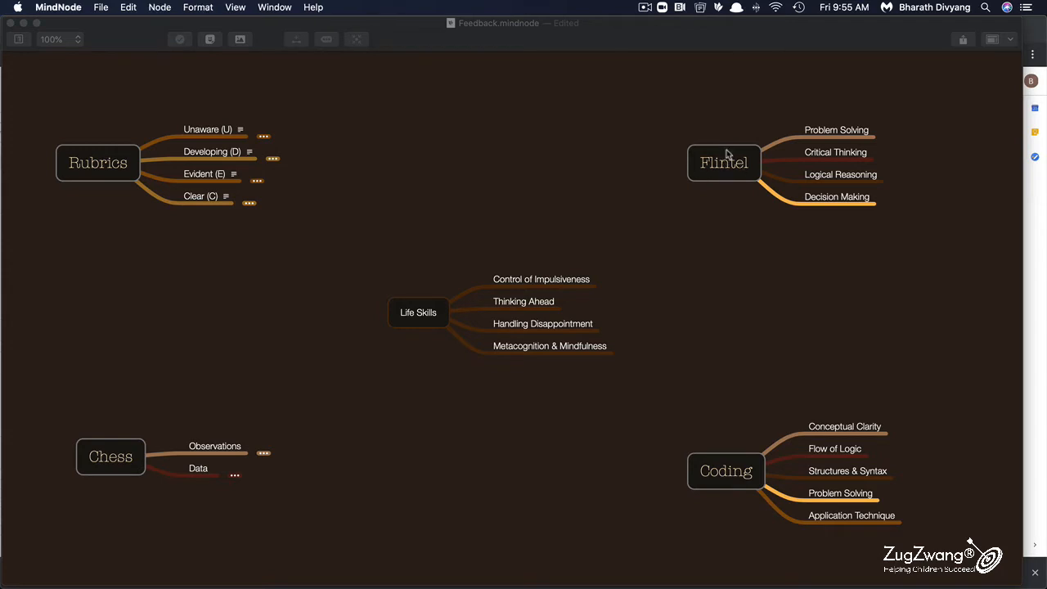
Select the Flintel topic with its four thinking-skill subtopics in the Feedback map
{"action": "left_click", "coordinate": [724, 162]}
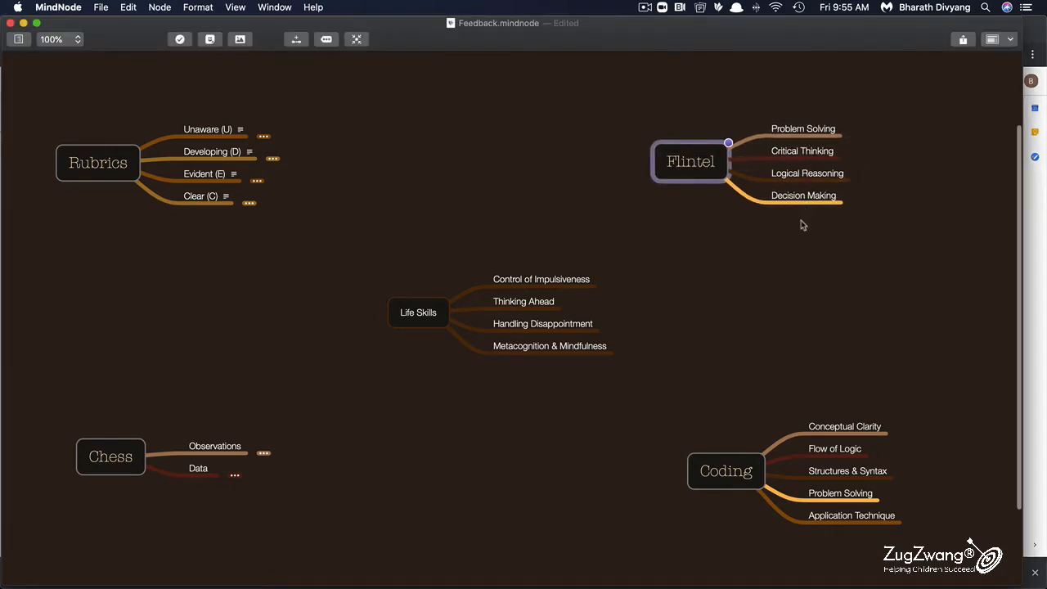
{"action": "mouse_move", "coordinate": [756, 284]}
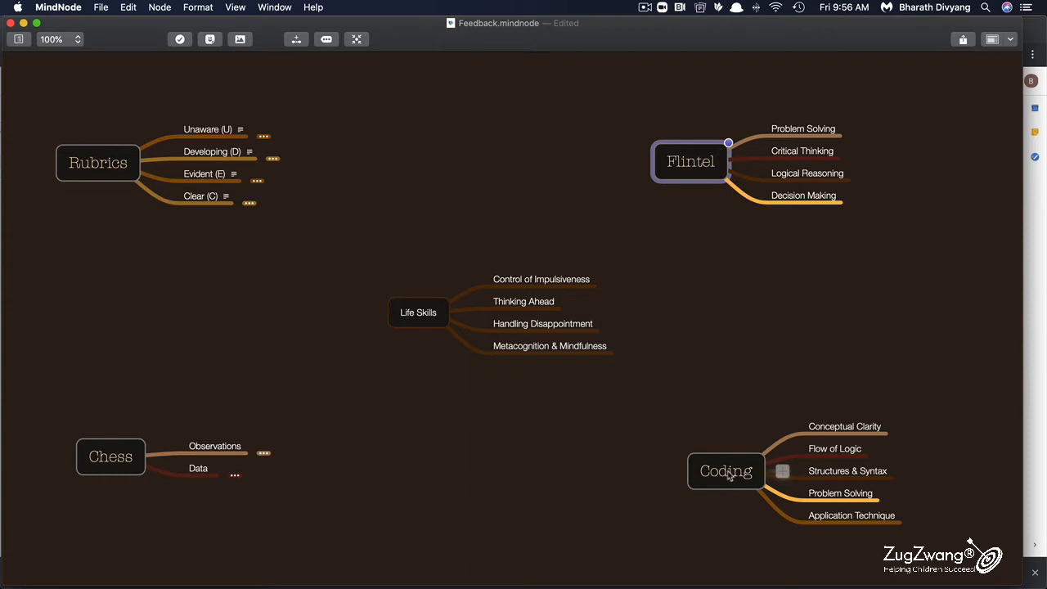
{"action": "mouse_move", "coordinate": [418, 312]}
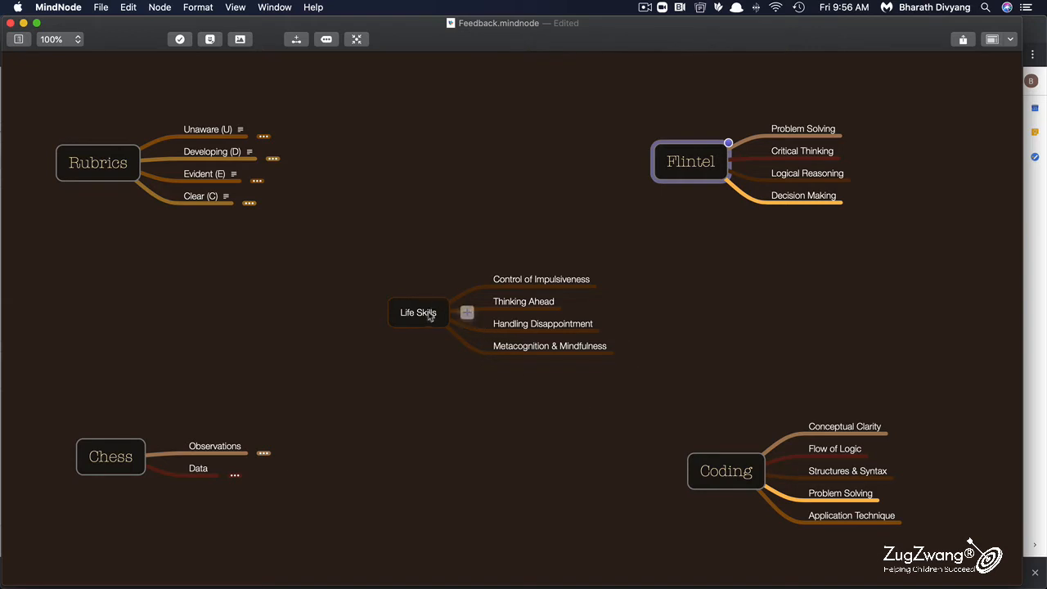
{"action": "mouse_move", "coordinate": [423, 318]}
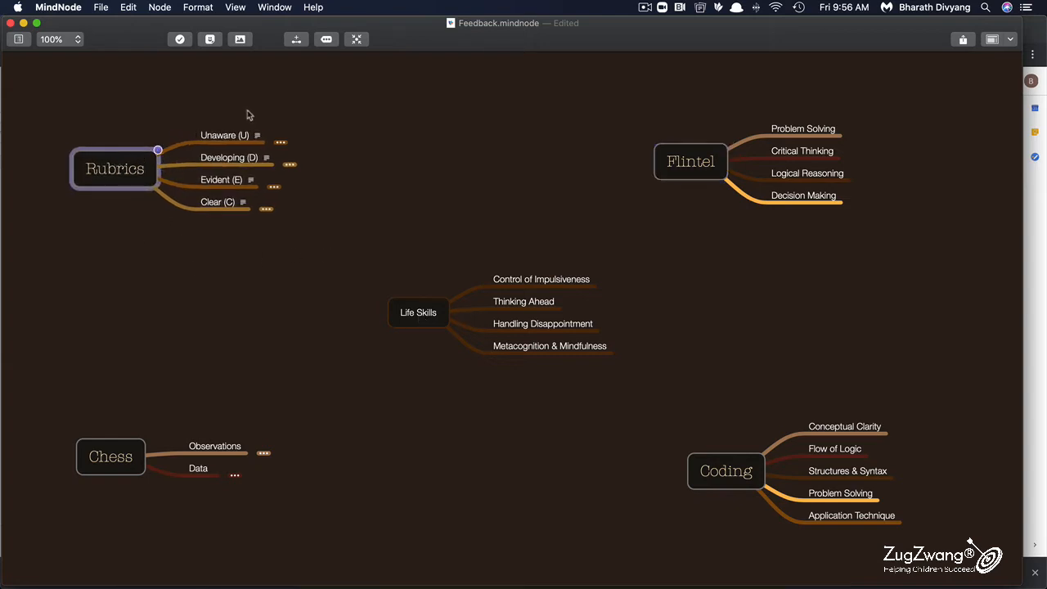
{"action": "mouse_move", "coordinate": [238, 103]}
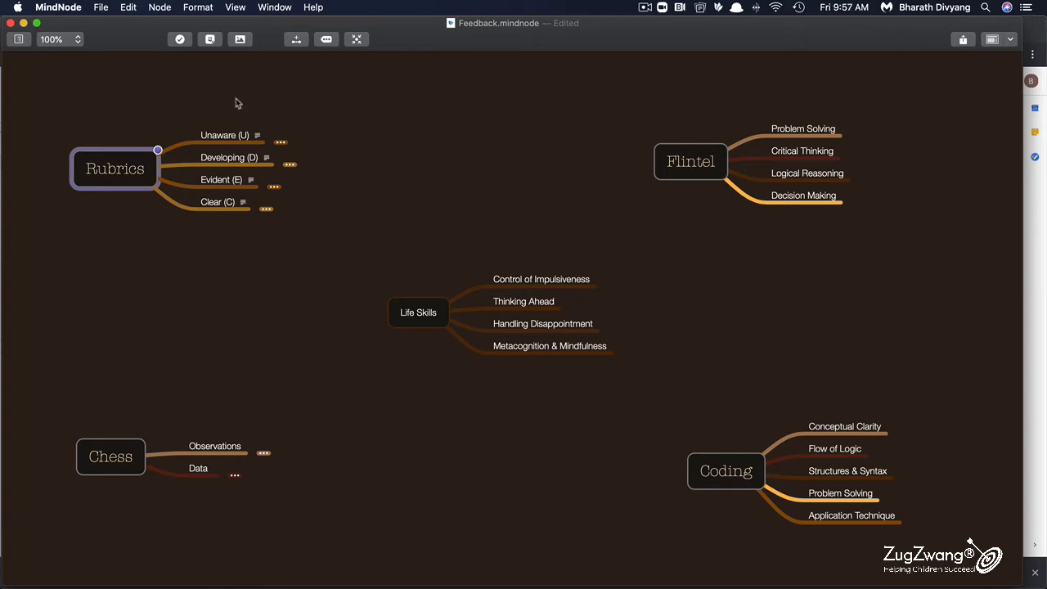
{"action": "mouse_move", "coordinate": [352, 264]}
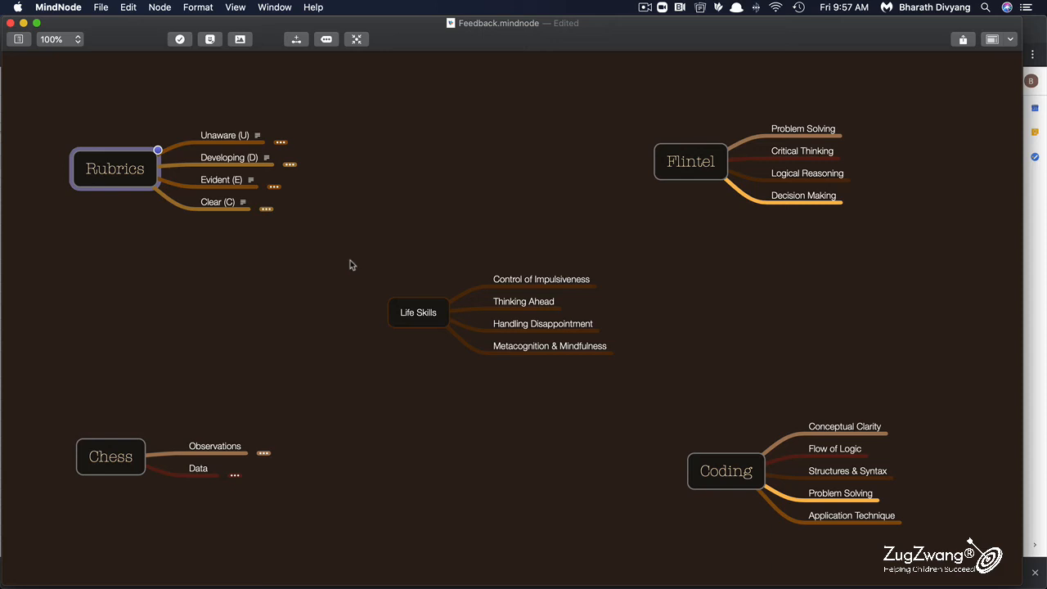
{"action": "mouse_move", "coordinate": [213, 174]}
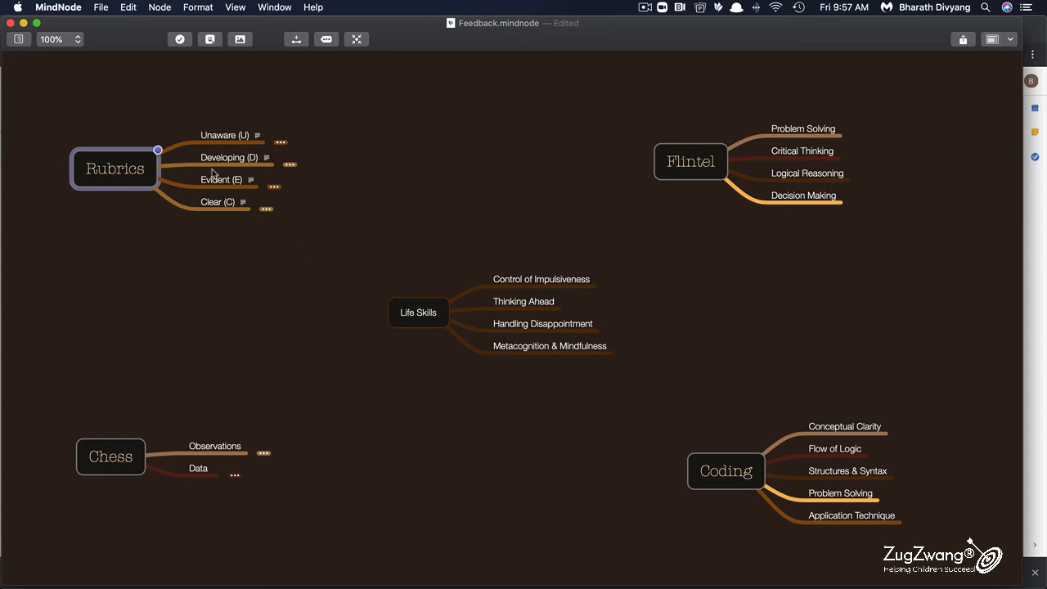